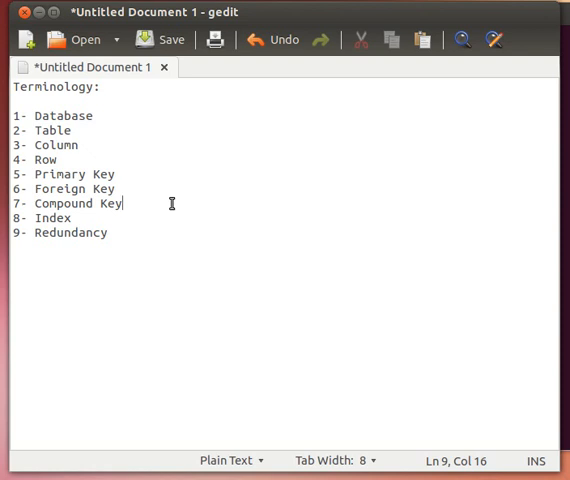
{"action": "mouse_move", "coordinate": [164, 254]}
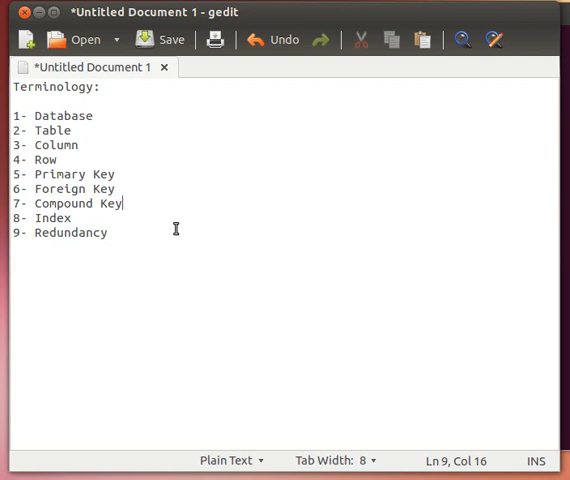
{"action": "mouse_move", "coordinate": [38, 232]}
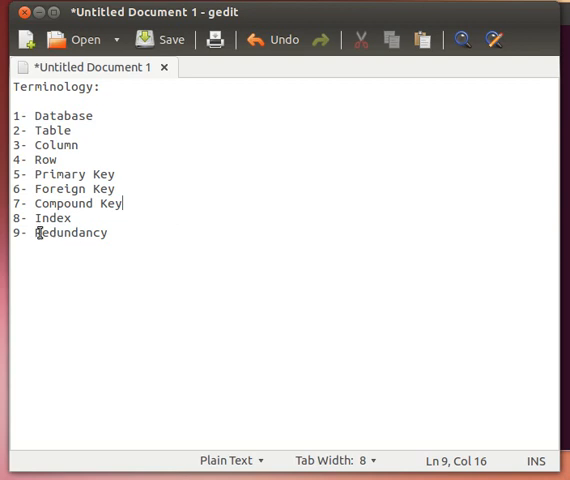